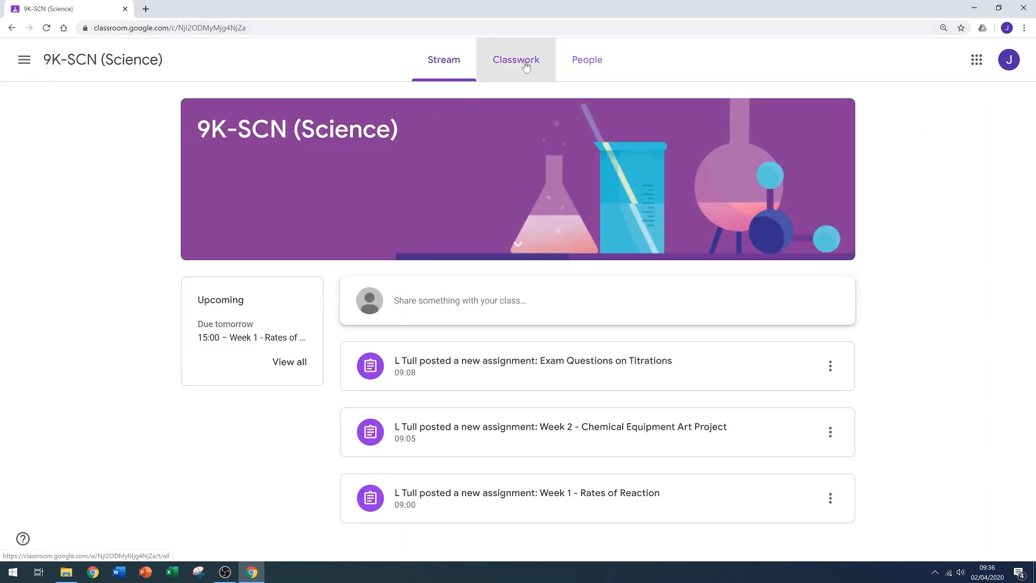
- From Classwork, expand Week 1 - Rates of Reaction and view the full assignment page
click(516, 59)
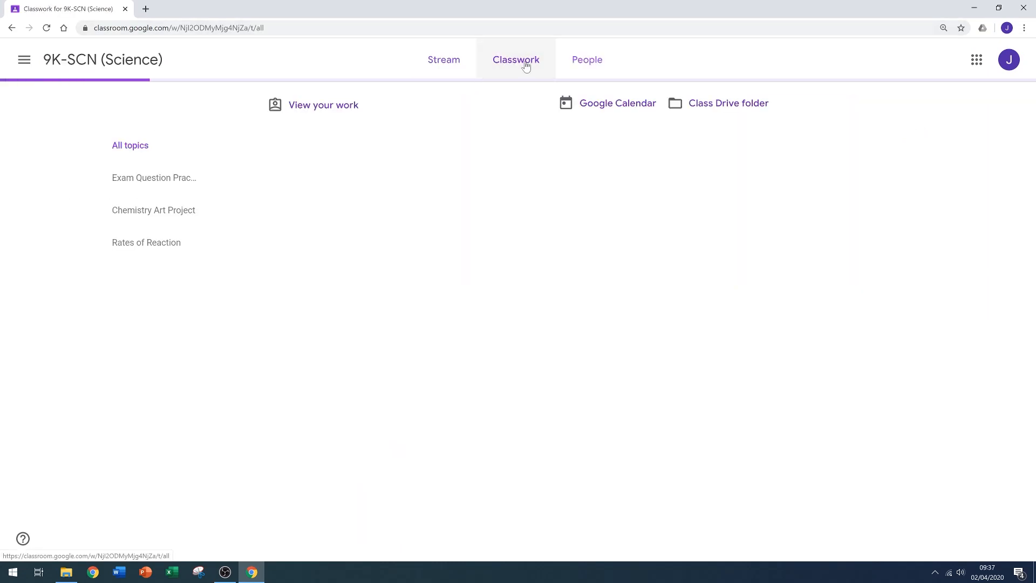
click(516, 60)
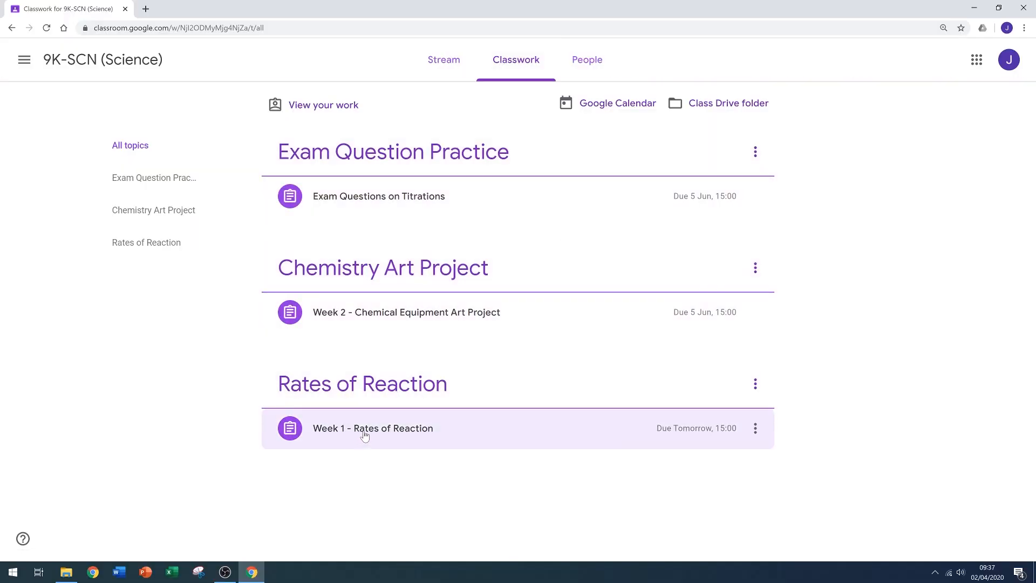
click(372, 427)
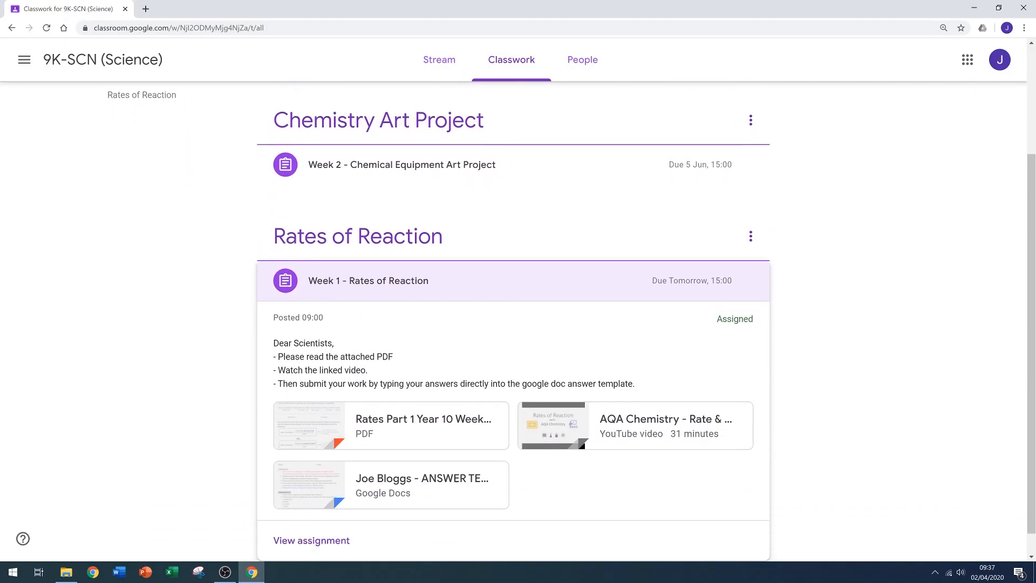
click(311, 540)
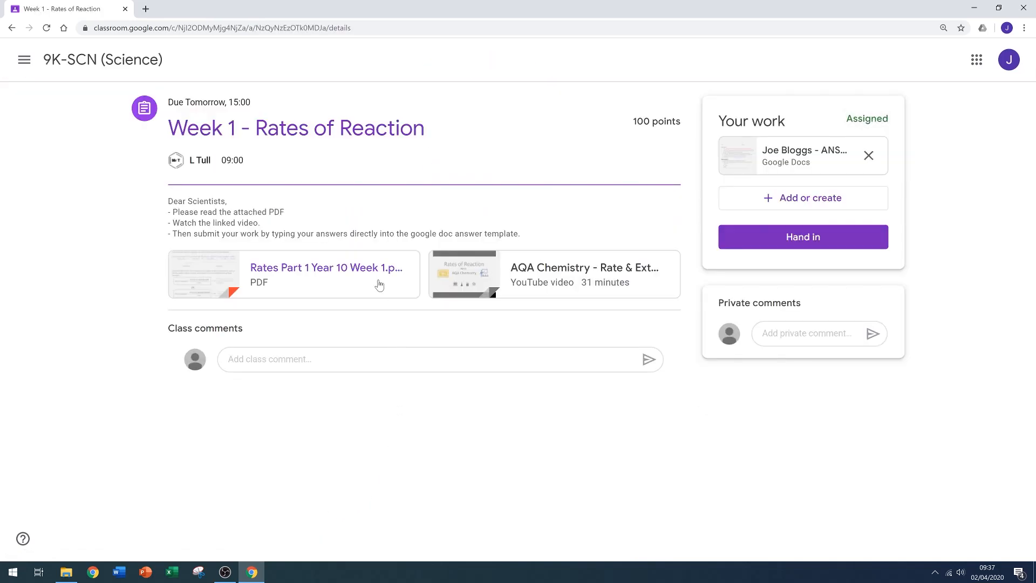
click(326, 267)
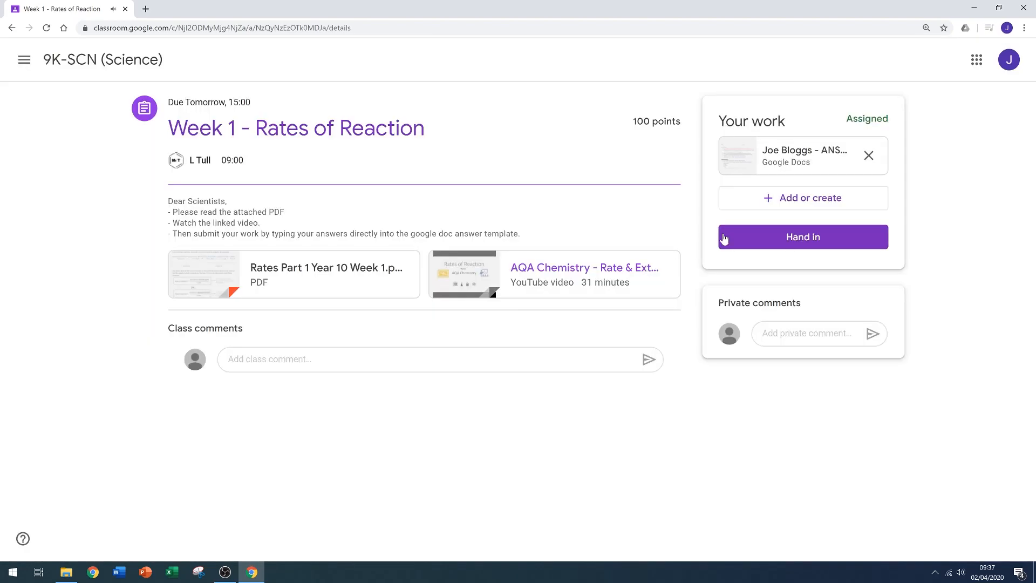
mouse_move(819, 109)
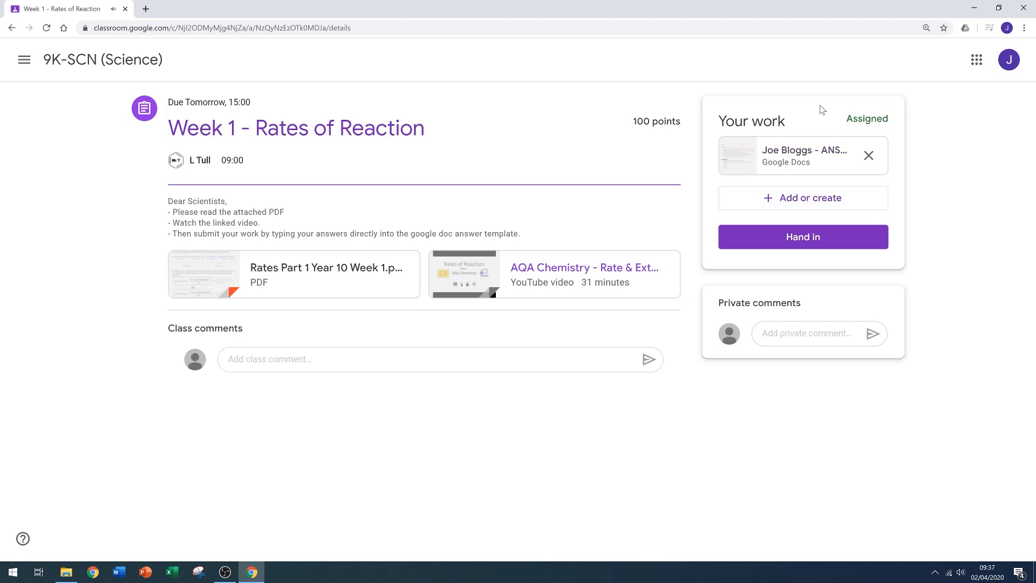
mouse_move(863, 134)
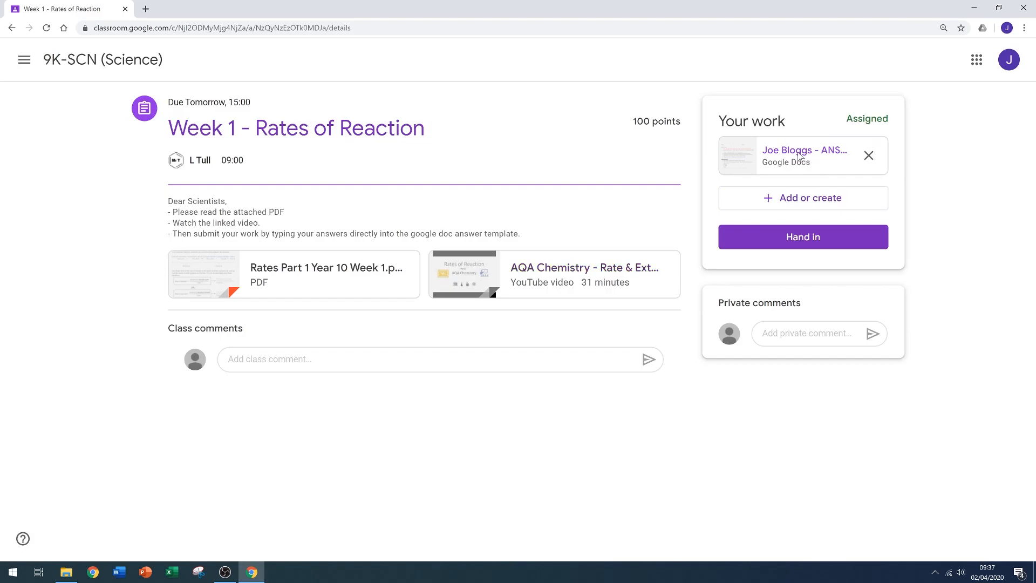
- In the answer template, write under question 1: 'Rate of reaction = quantity of product formed/time'
click(803, 155)
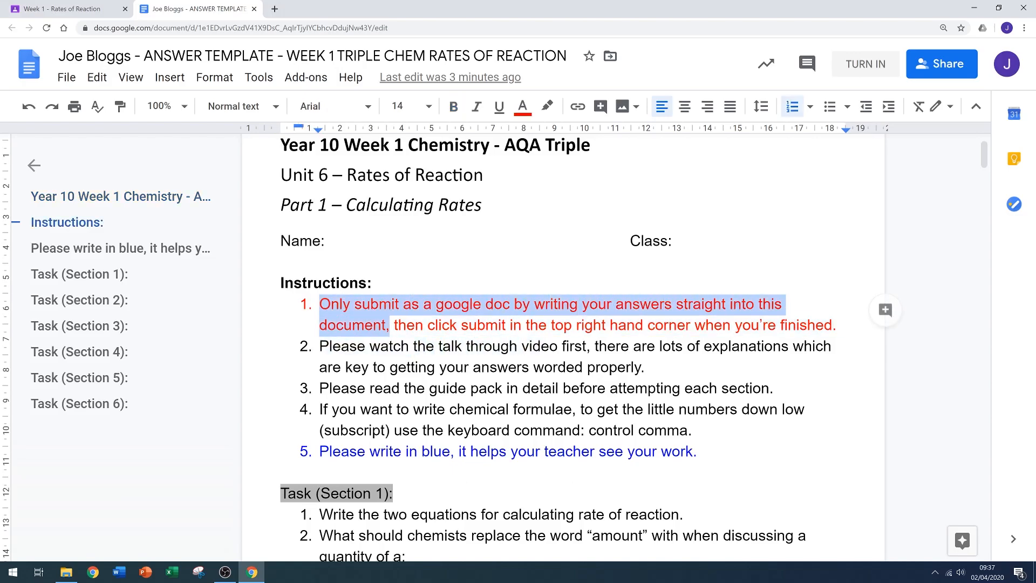
scroll(down, 3)
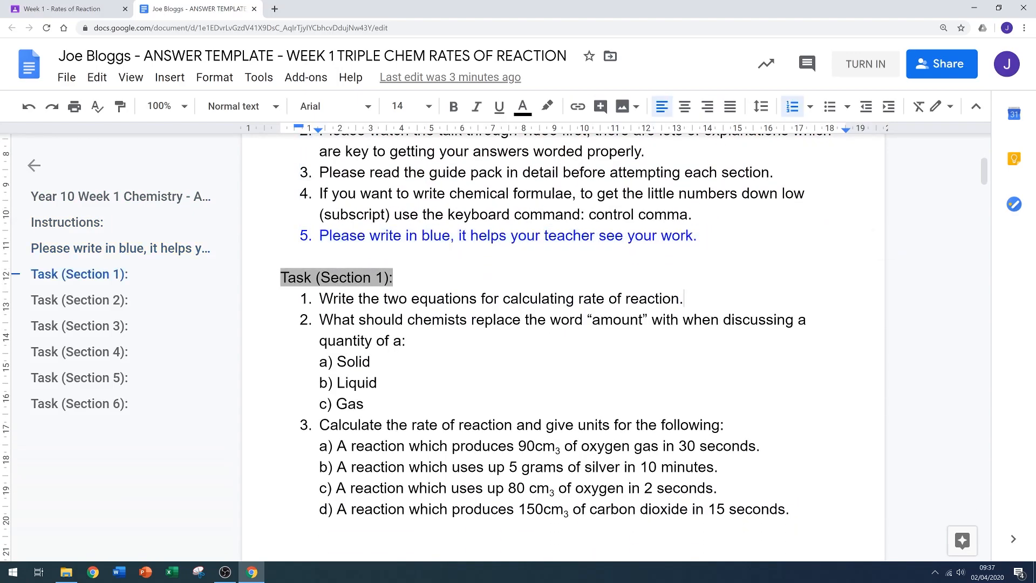
key(enter)
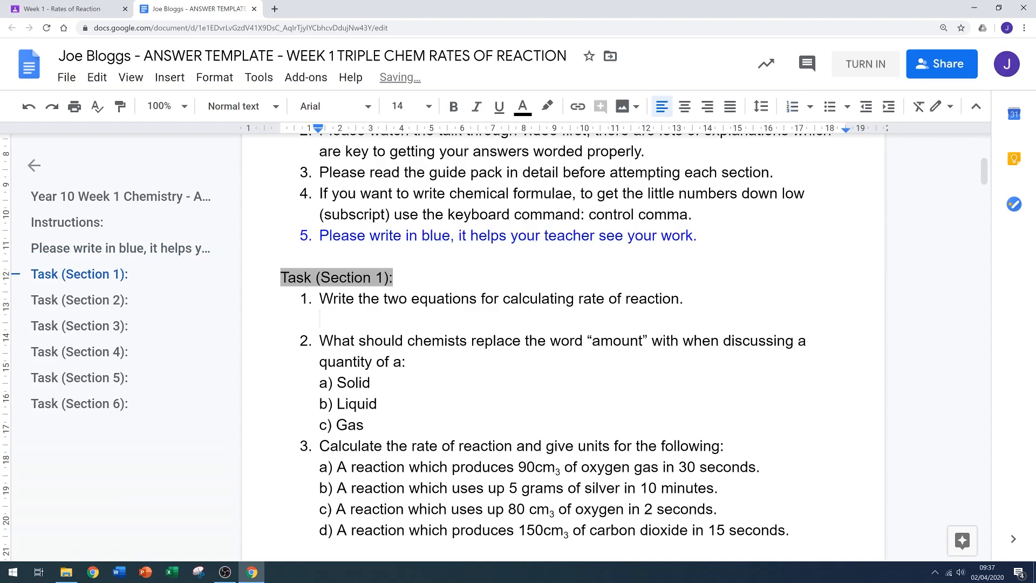
text(Rate of reacti)
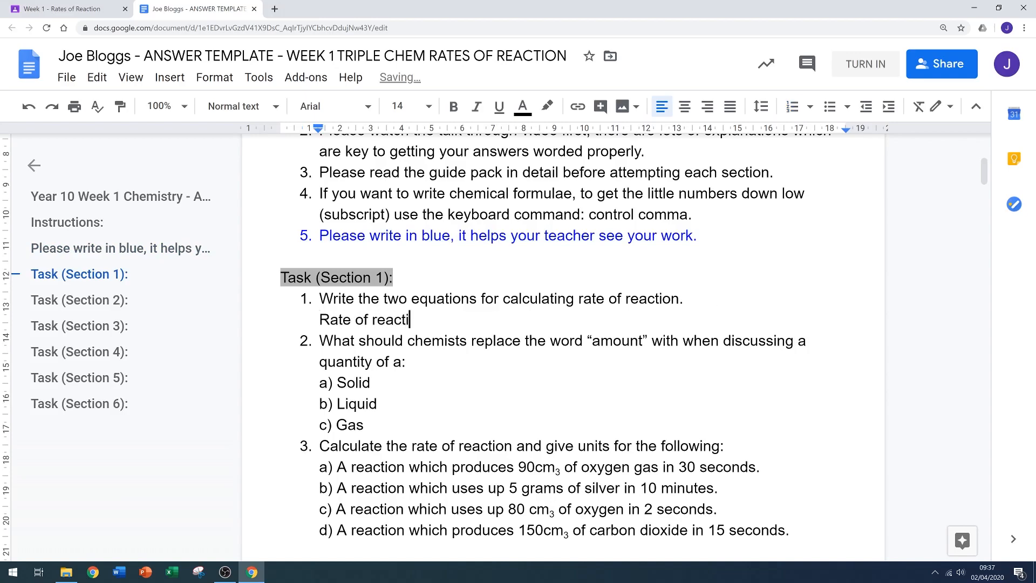
text(on = quantity of product formed/time)
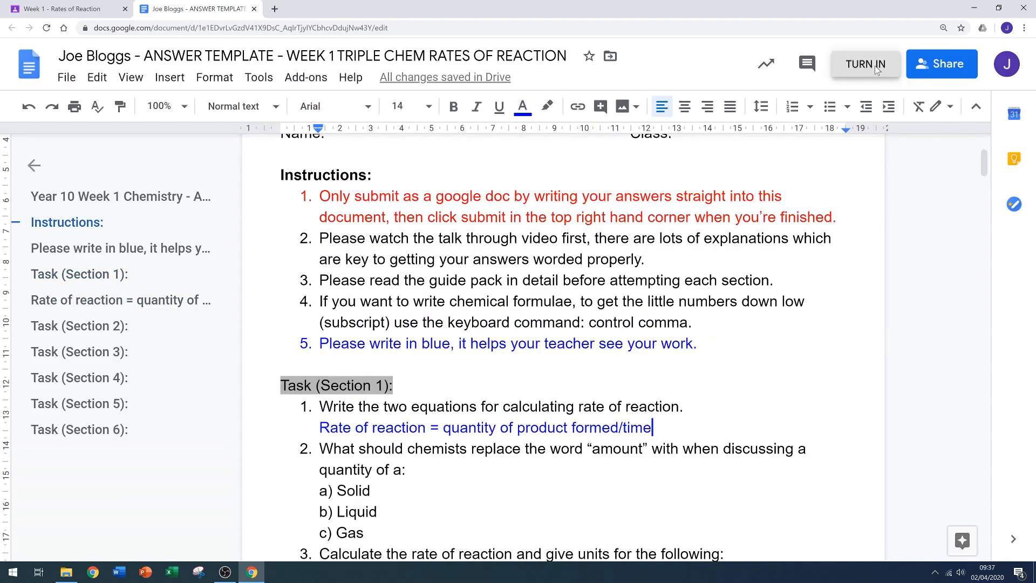
- Turn in the answer template, confirm Hand in, and return to the class stream
click(803, 236)
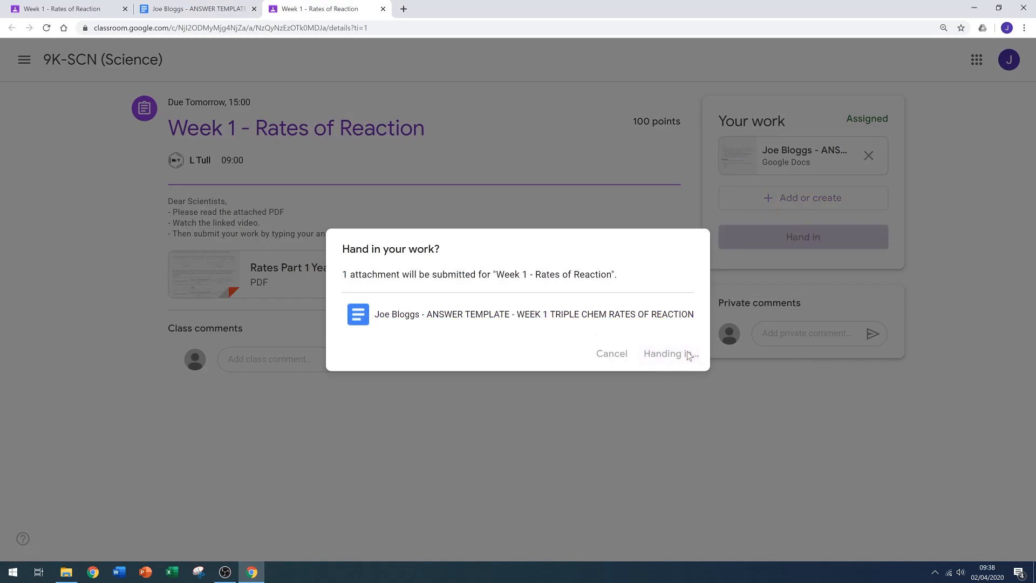
click(667, 354)
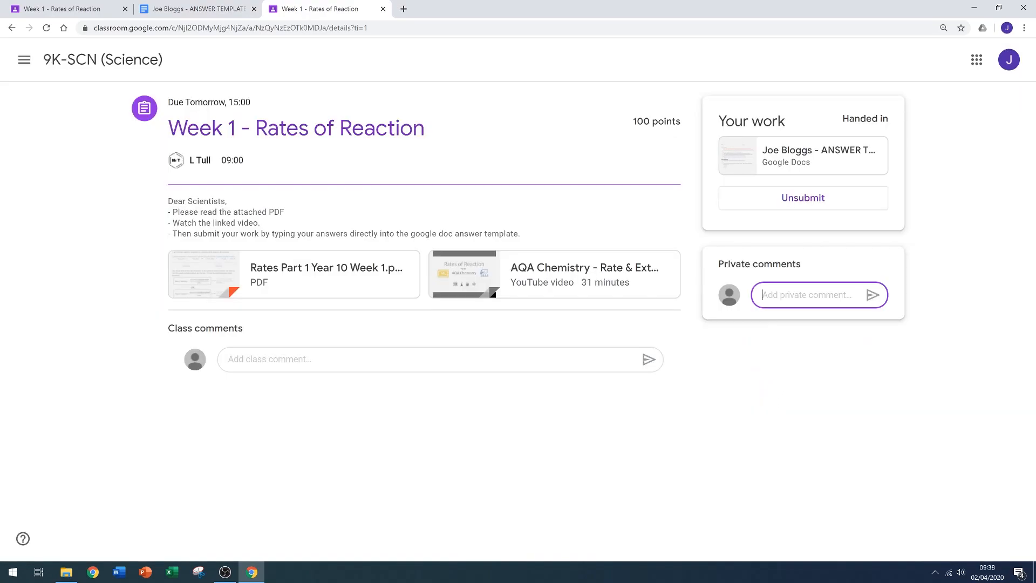
text(Sir)
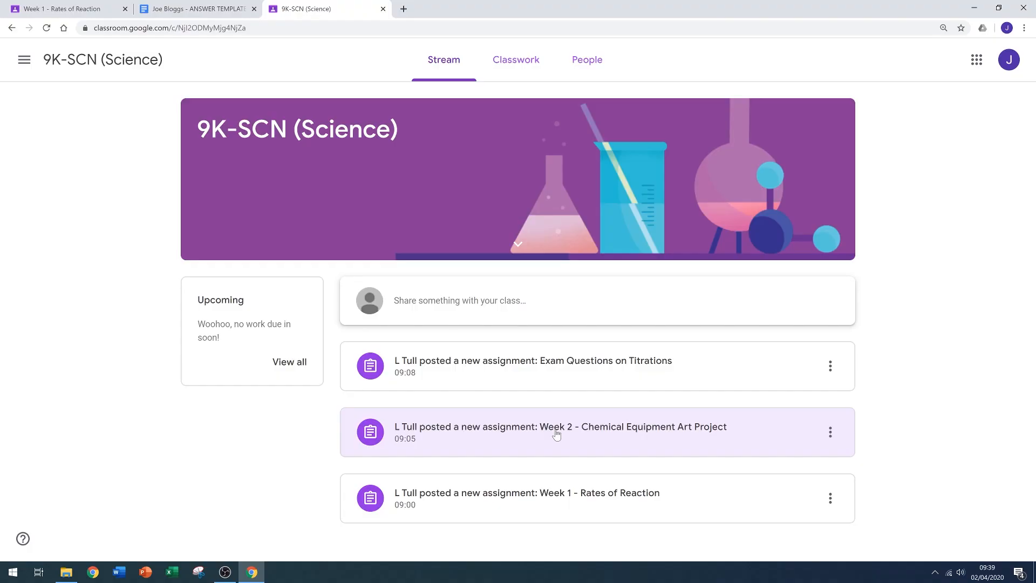
- Open the Exam Questions on Titrations assignment, dismiss the tip and preview its PDF
click(532, 361)
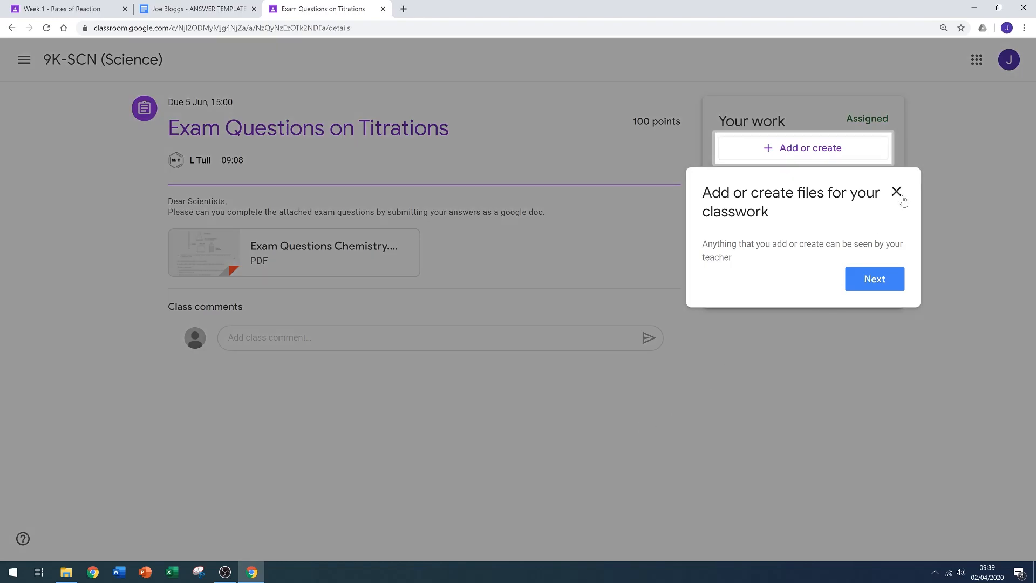
click(896, 192)
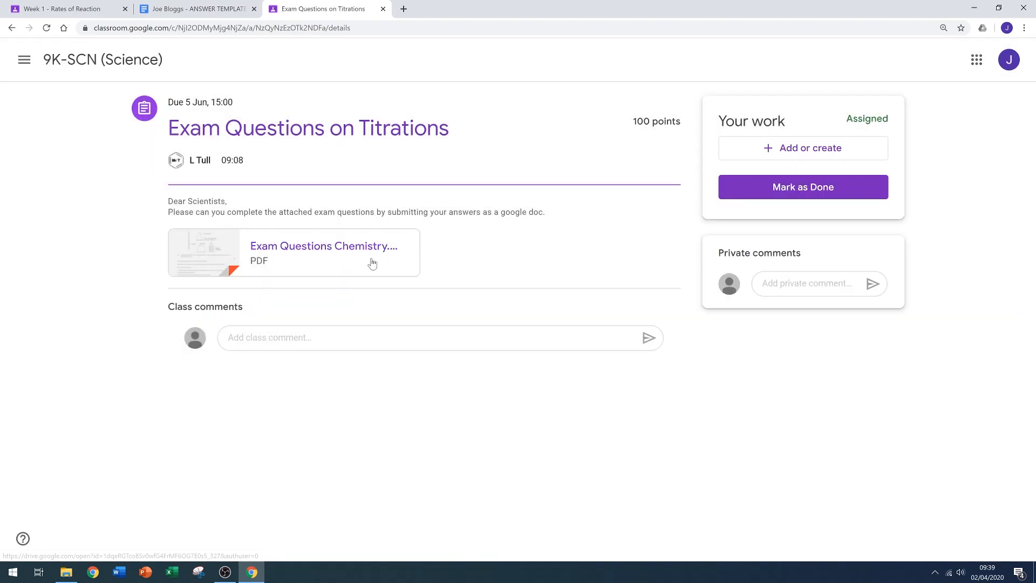
click(294, 253)
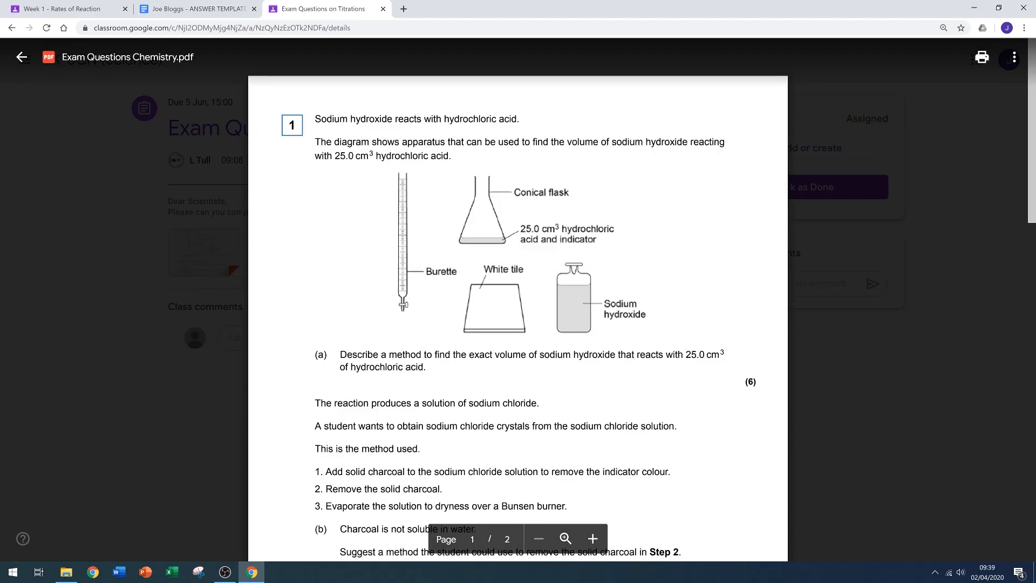
click(22, 58)
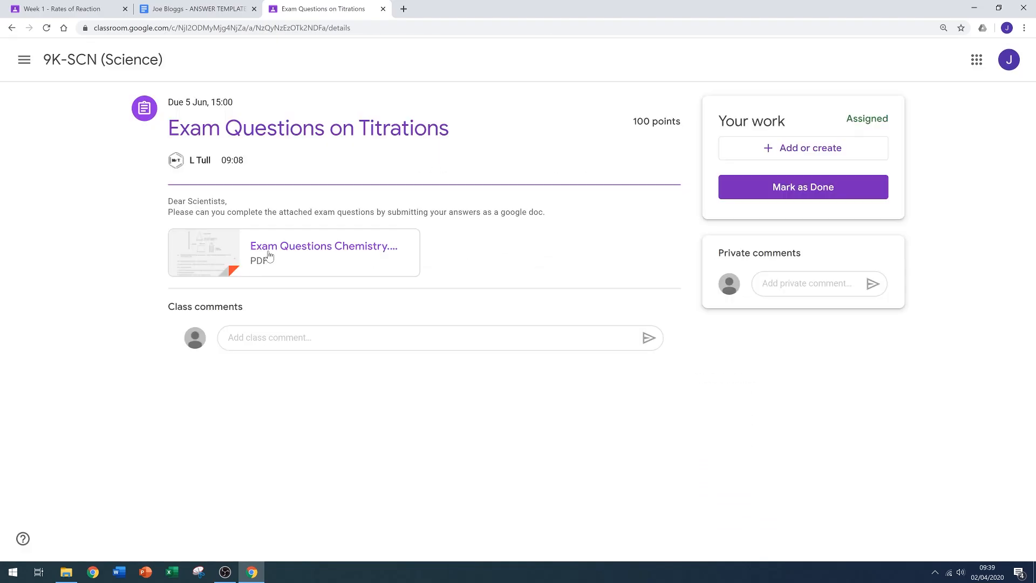
- Open the exam questions PDF in a new tab and return to the assignment page
click(294, 252)
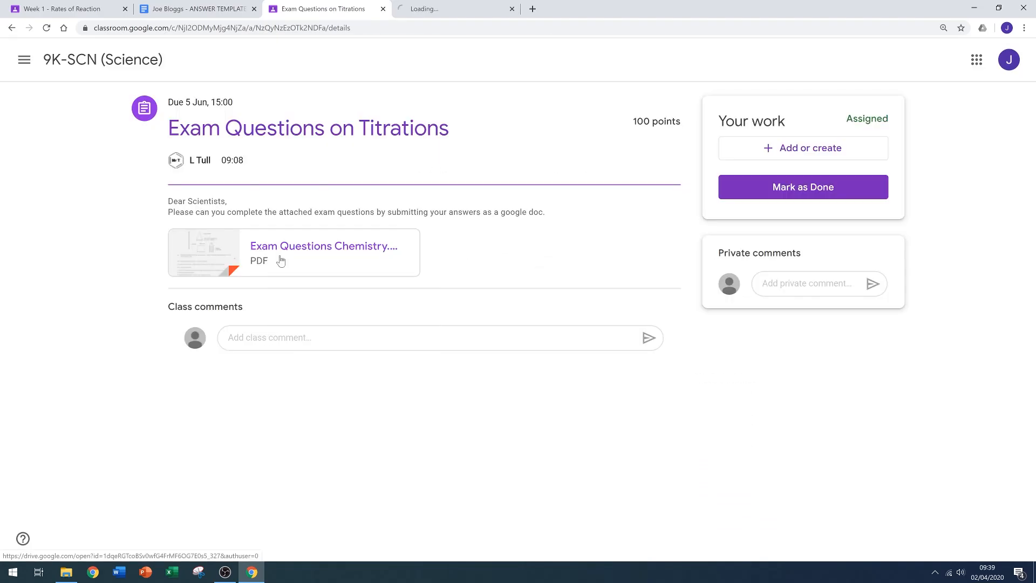
click(323, 252)
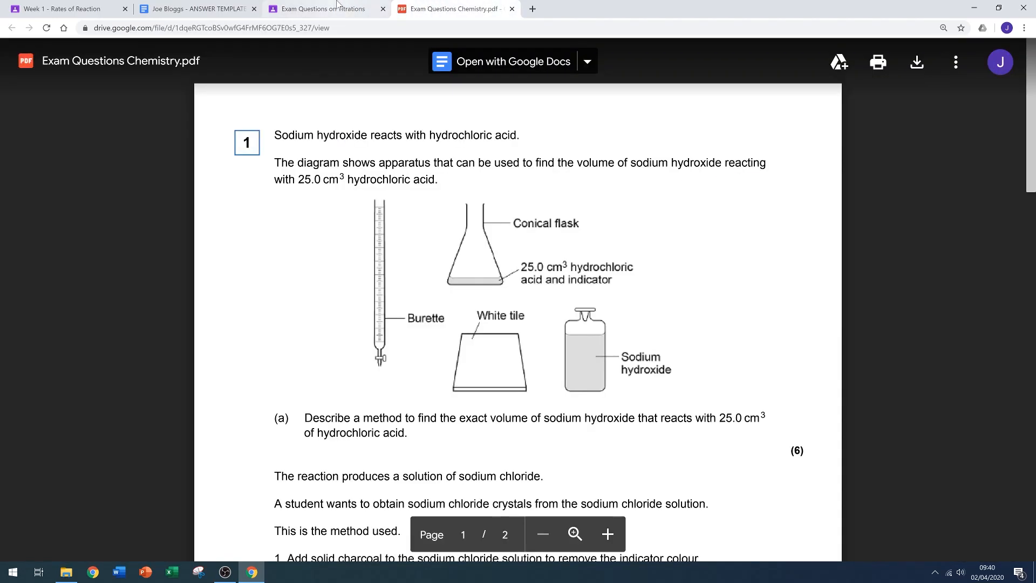
click(321, 8)
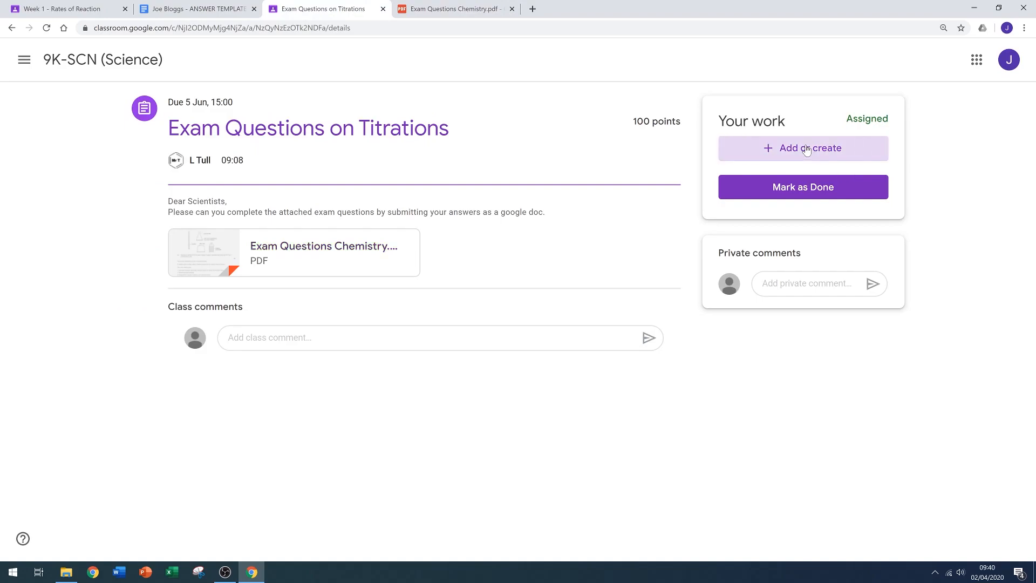
- Create a new answer Doc and underline its Exam Questions on Titrations title
click(803, 148)
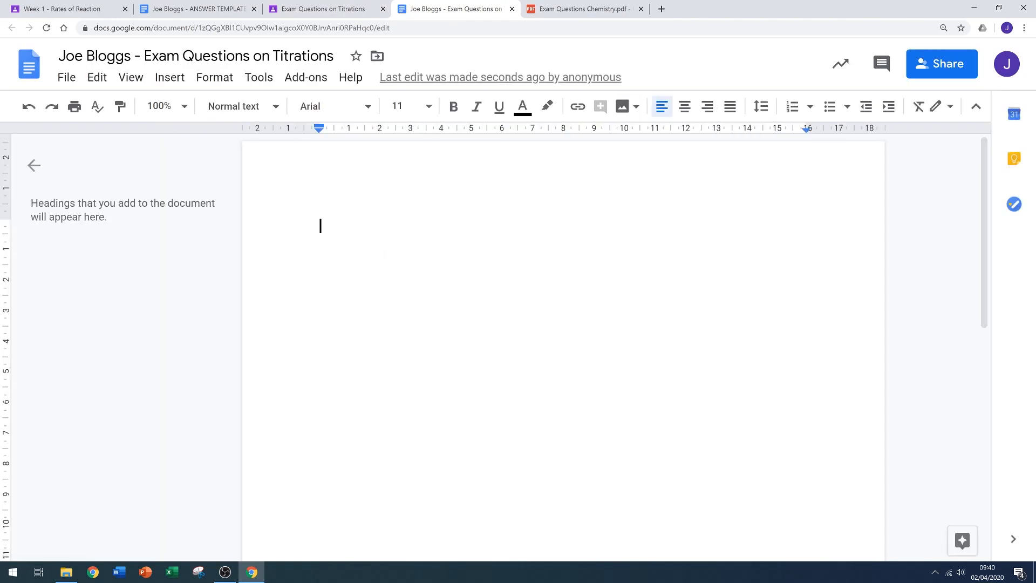
click(324, 9)
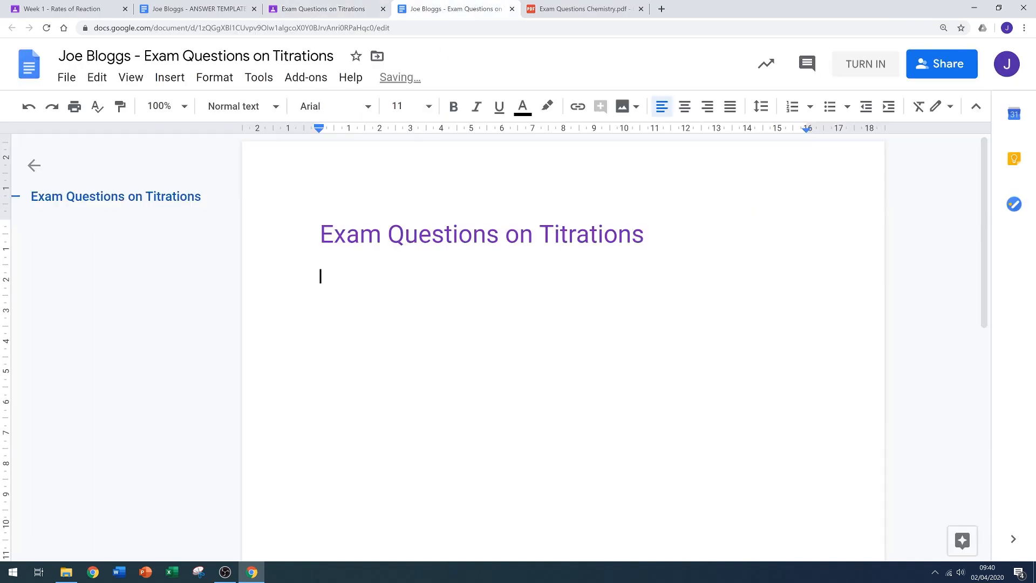
triple_click(480, 235)
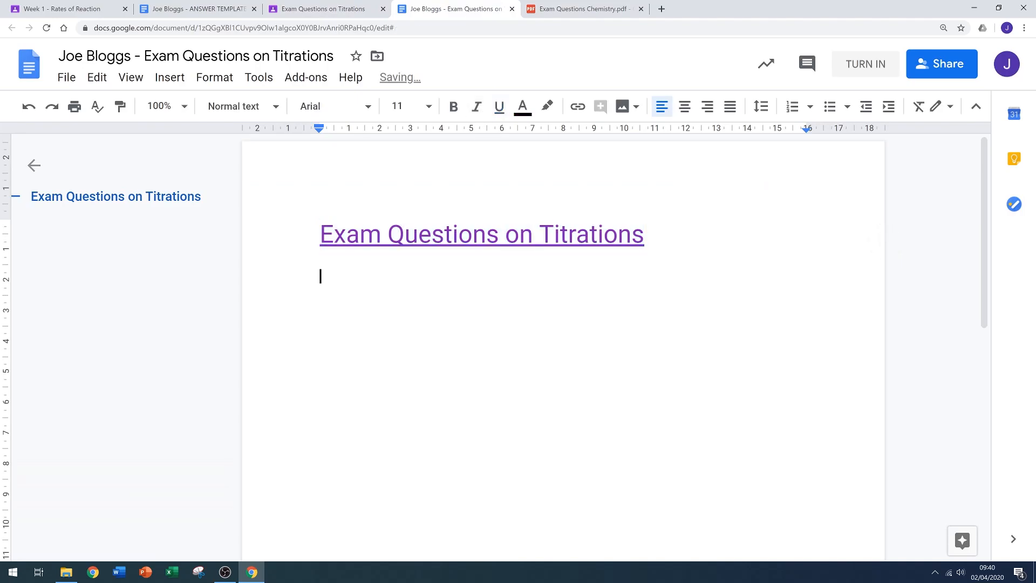
click(584, 9)
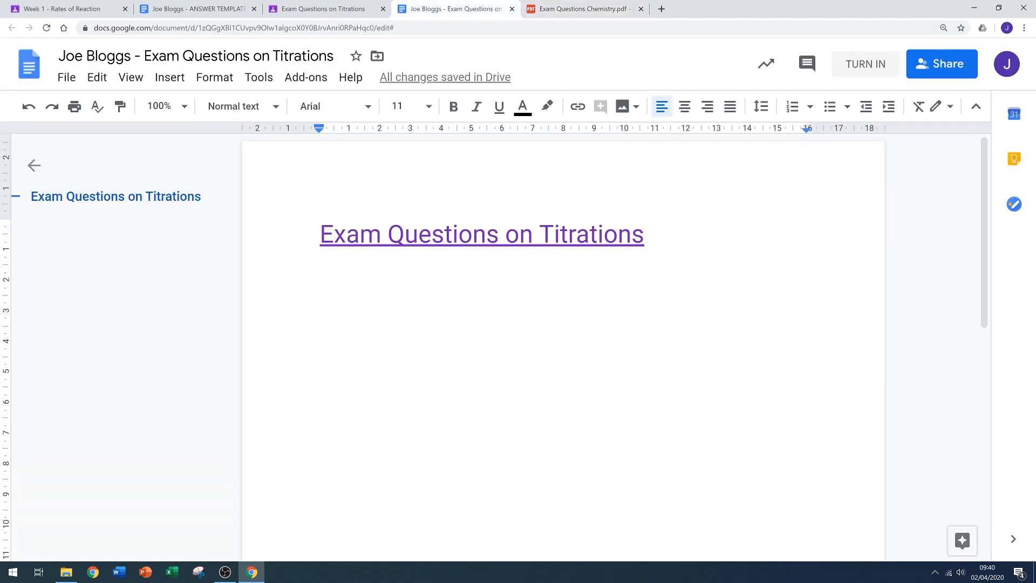
- Write '1a) Take a white tile and a conical flask.' and hand the doc in
text(1a))
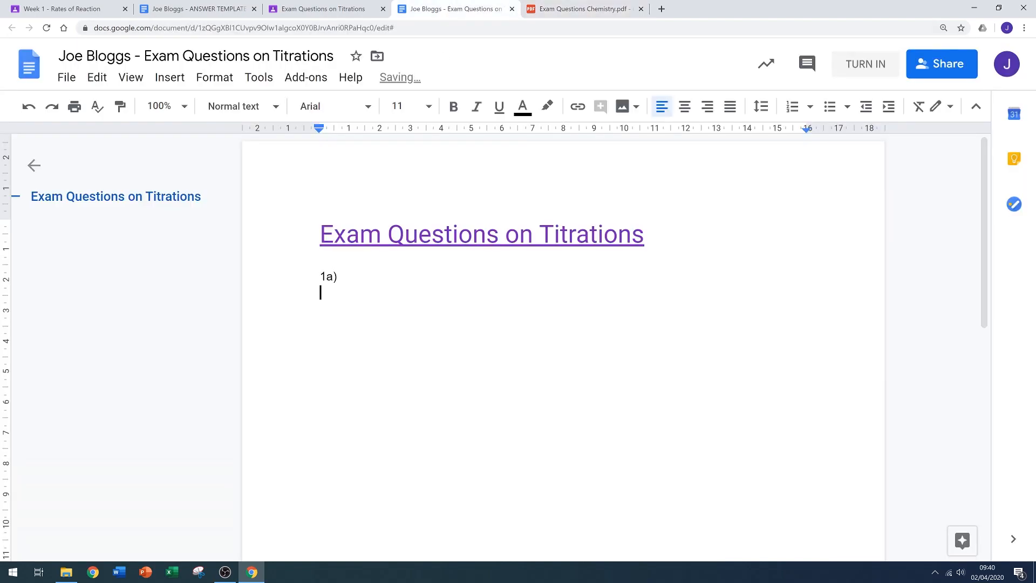
text(Take a white tile and a conical flask.)
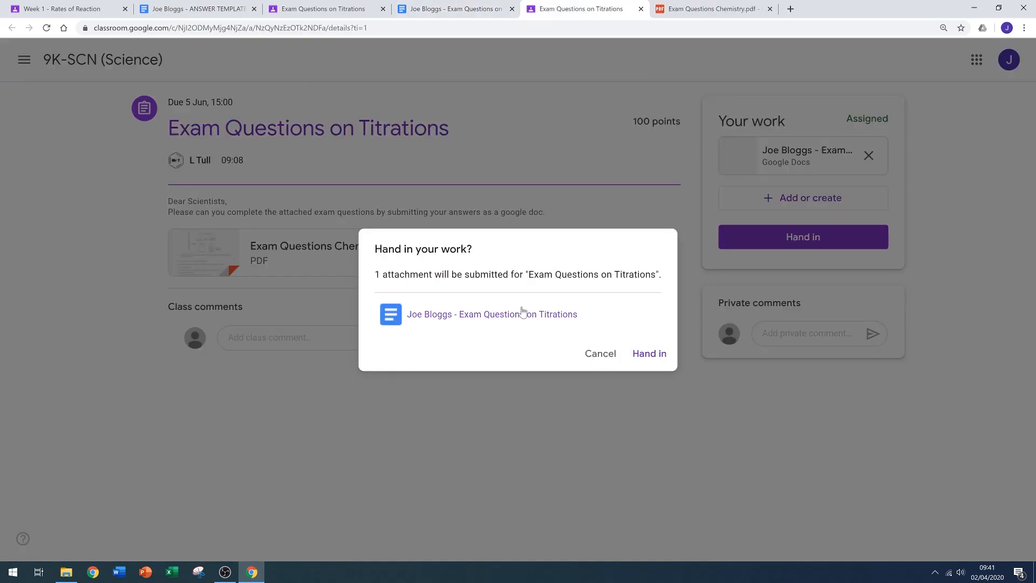
click(649, 354)
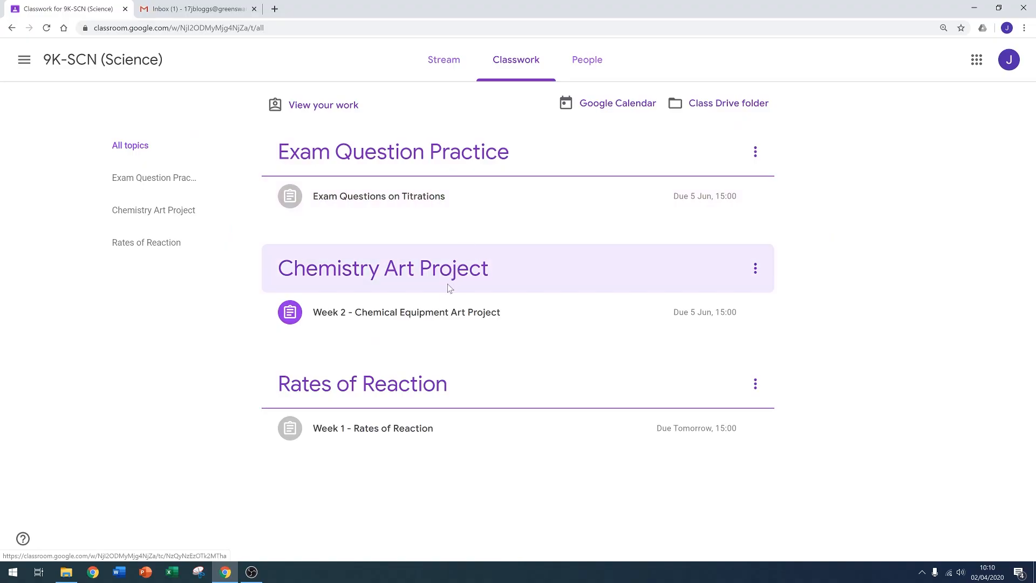
- Expand Week 2 - Chemical Equipment Art Project to show its instructions and PDF
click(407, 312)
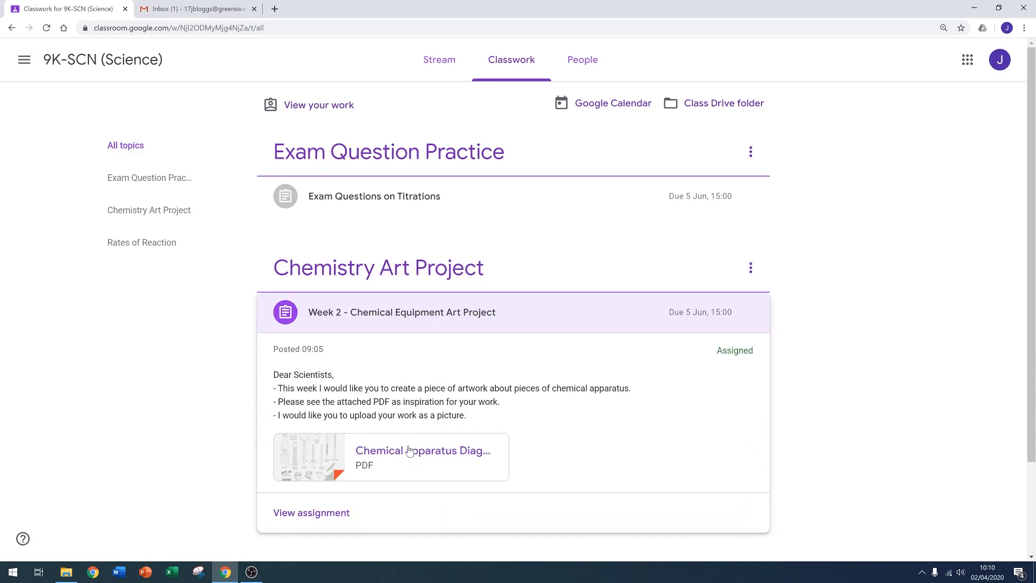
mouse_move(311, 511)
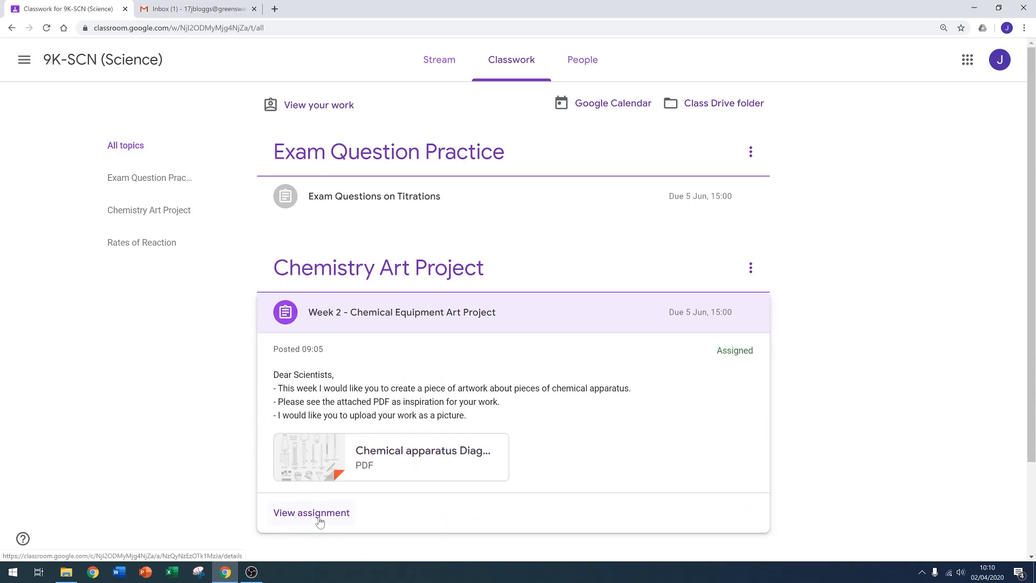